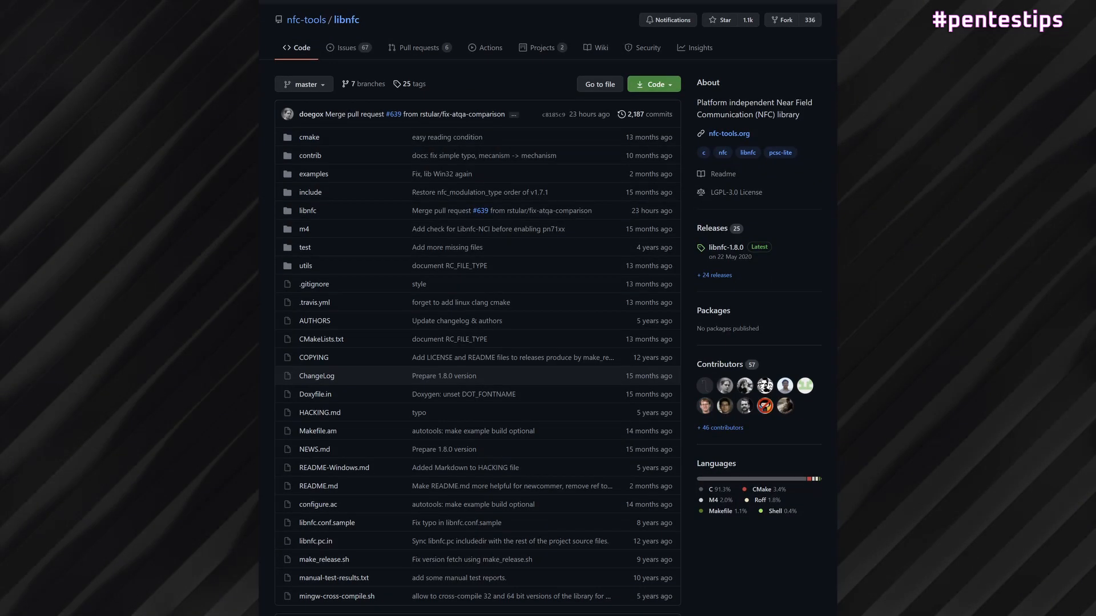
# Step: Install build-essential, gcc, make, autoconf, libtool, automake, pkg-config and libusb dev packages, confirming with y
pyautogui.scroll(-3)
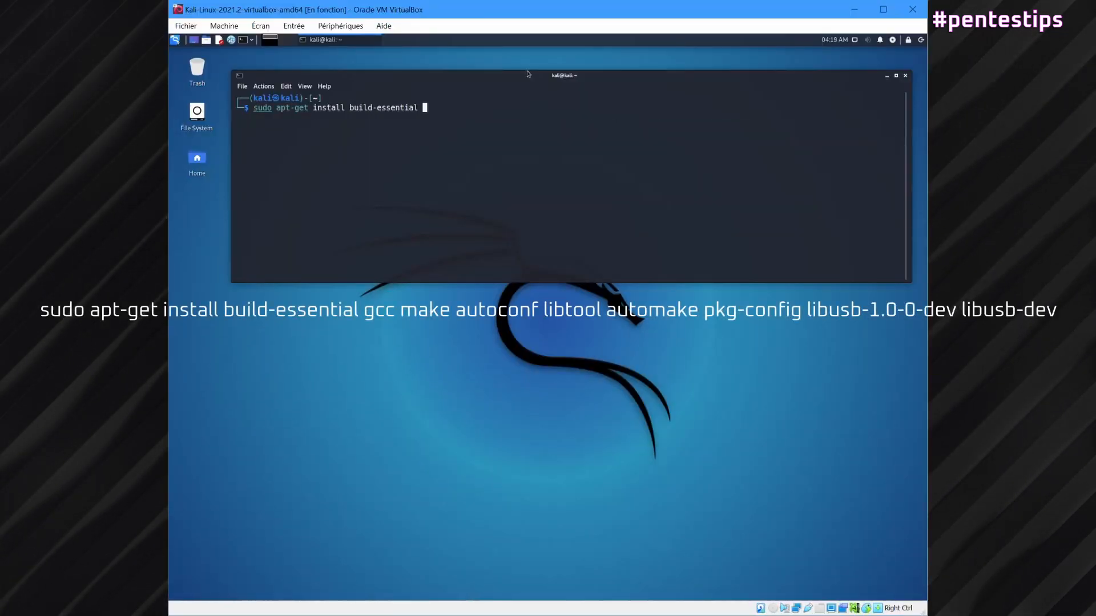
pyautogui.write('gcc make autoconf libtool automake pkg-config libusb')
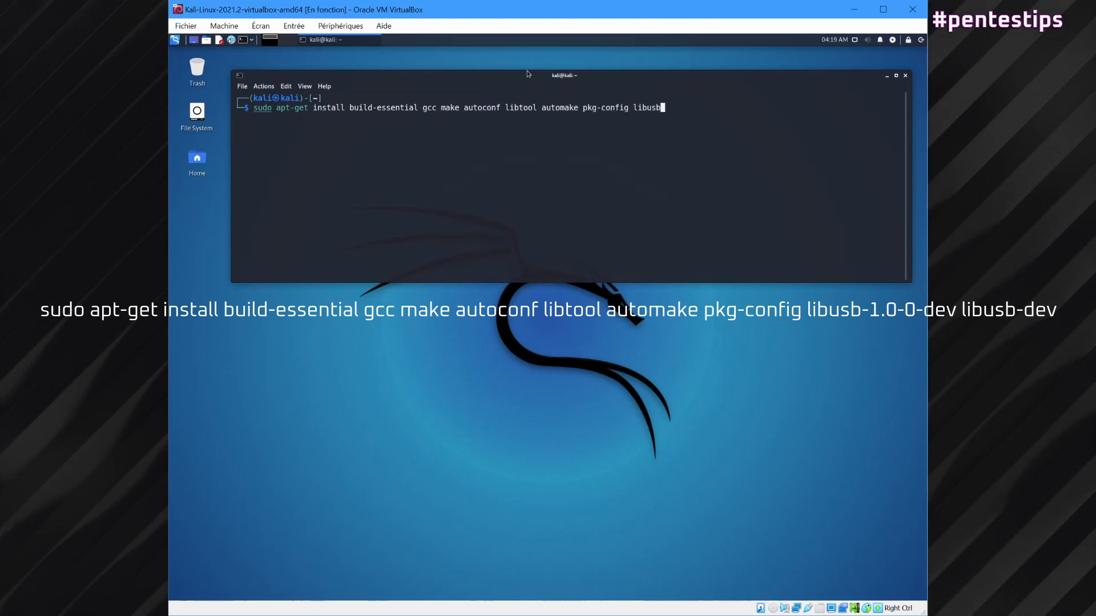
pyautogui.press('Return')
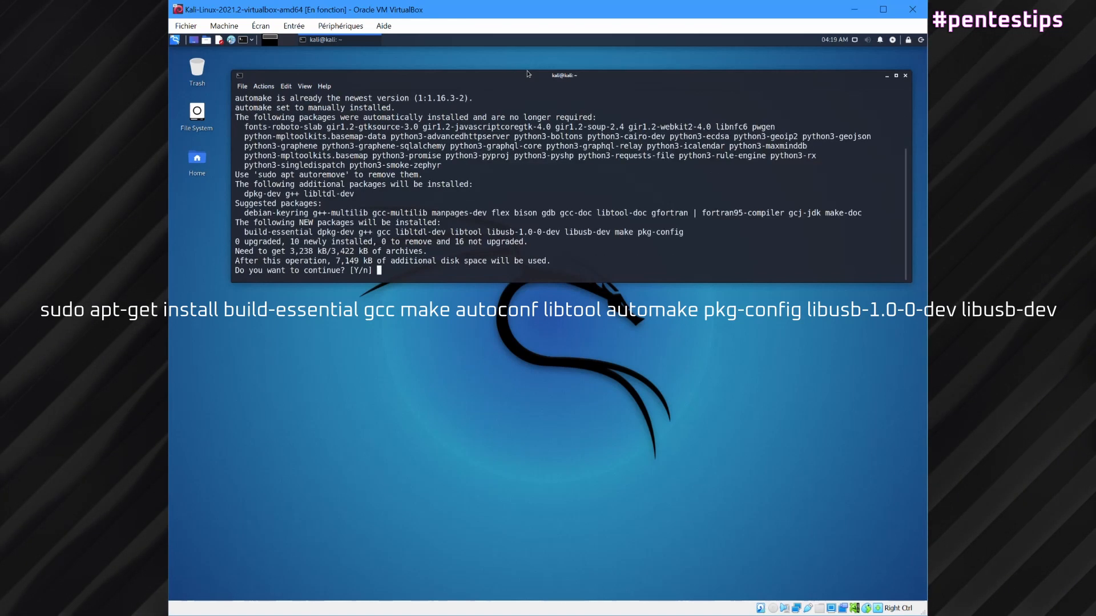
pyautogui.write('y')
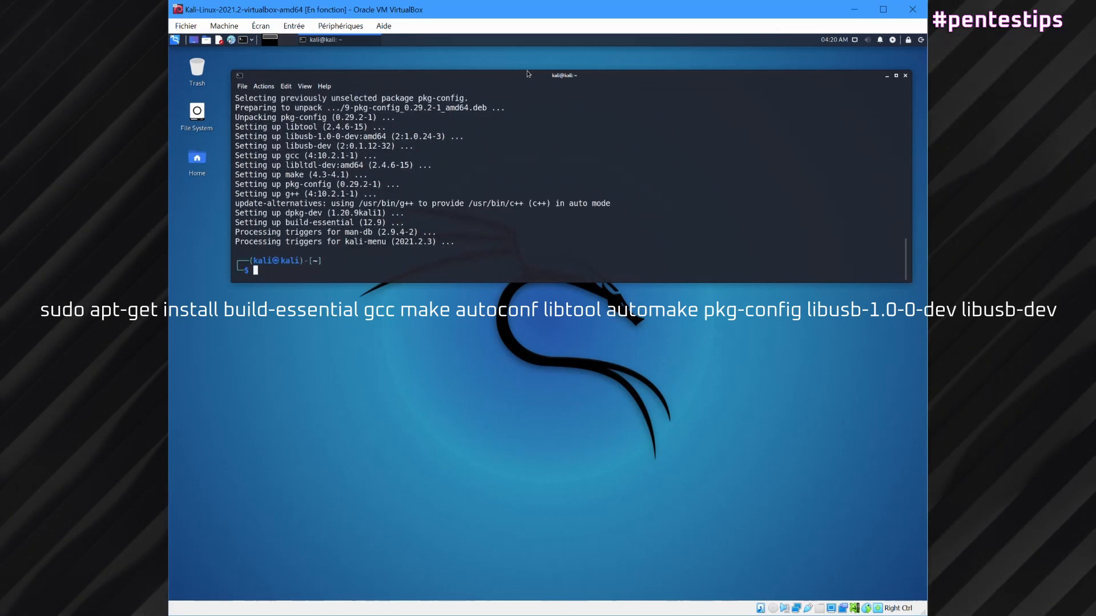
# Step: Create a tools folder and clone github.com/nfc-tools/libnfc into it
pyautogui.write('mkdir tools')
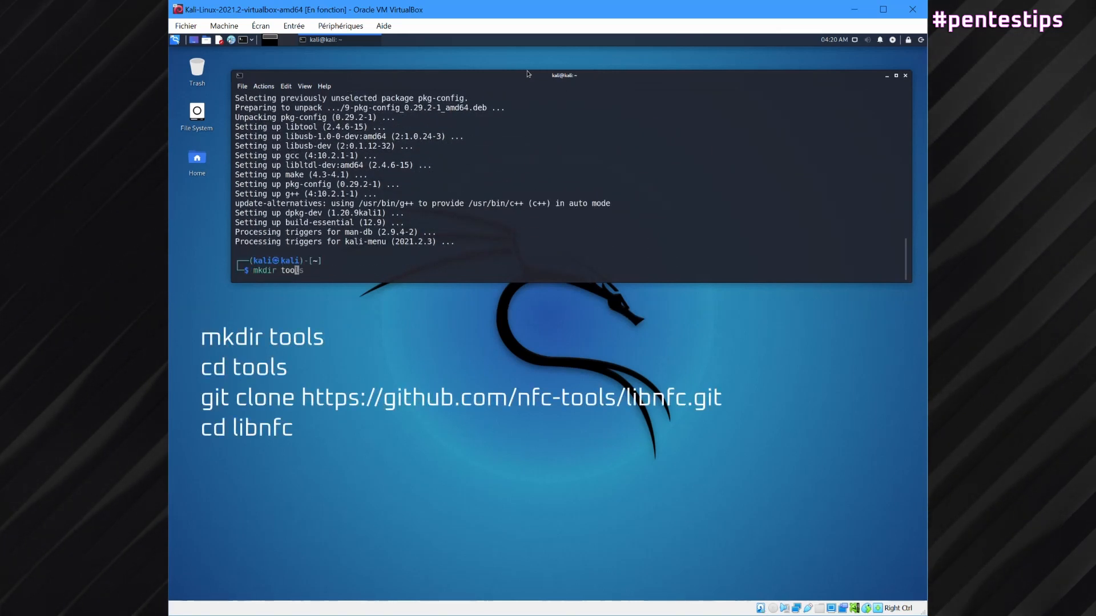
pyautogui.press('Return')
pyautogui.write('git clone https:/')
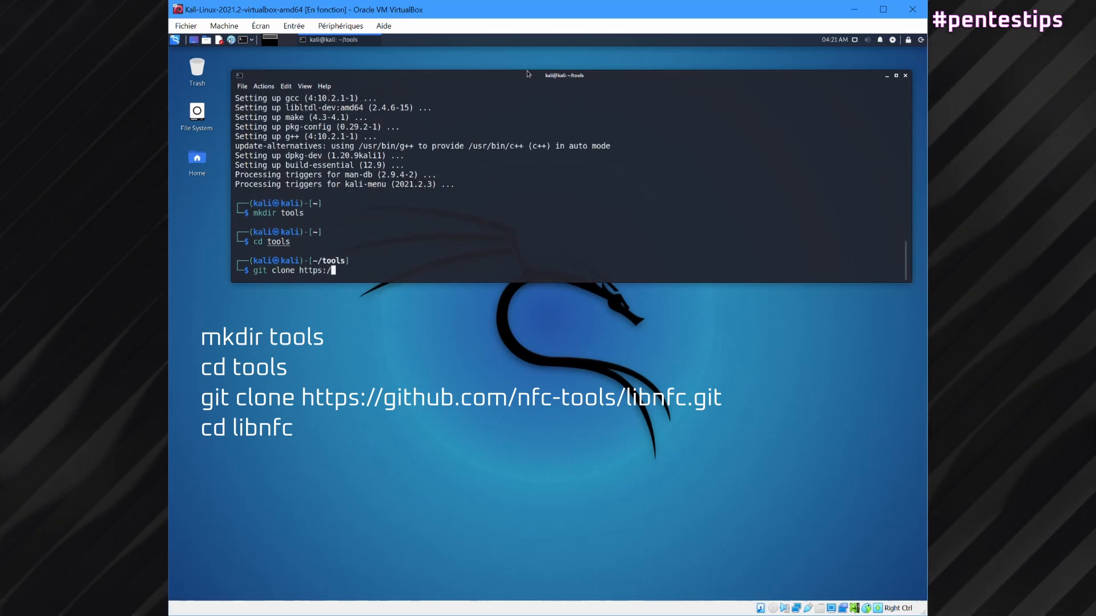
pyautogui.write('github.com/nfc-tools/libnfc.')
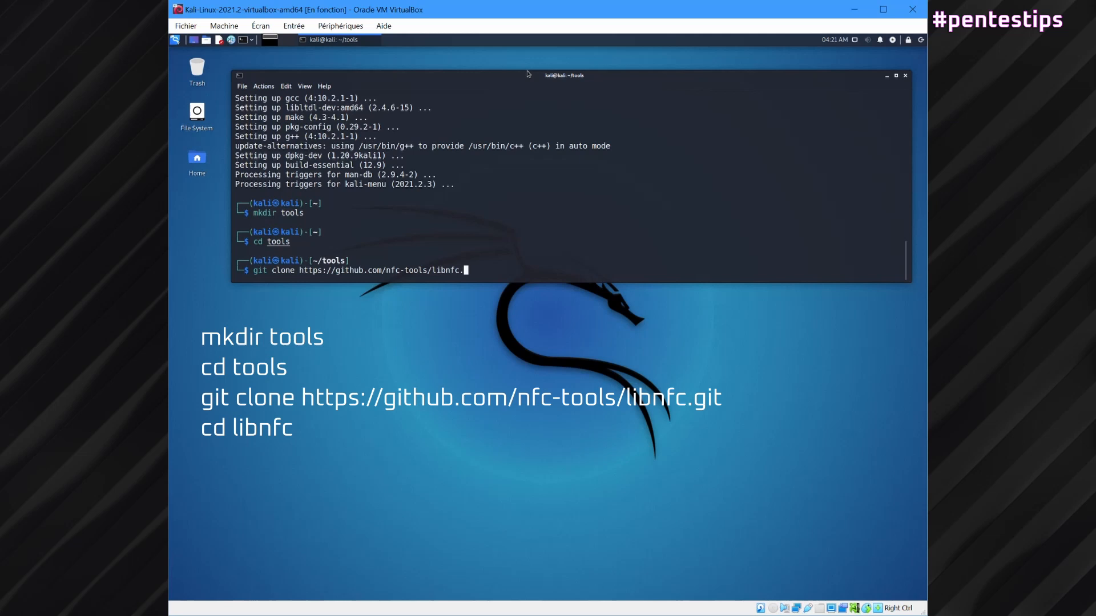
pyautogui.press('Return')
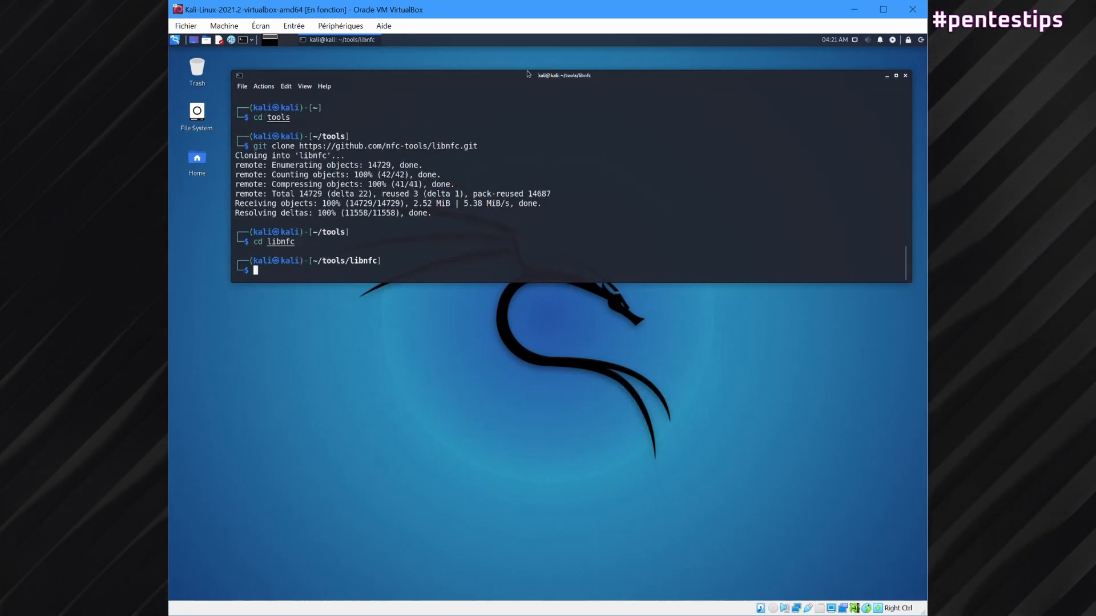
pyautogui.write('autoreconf -vis')
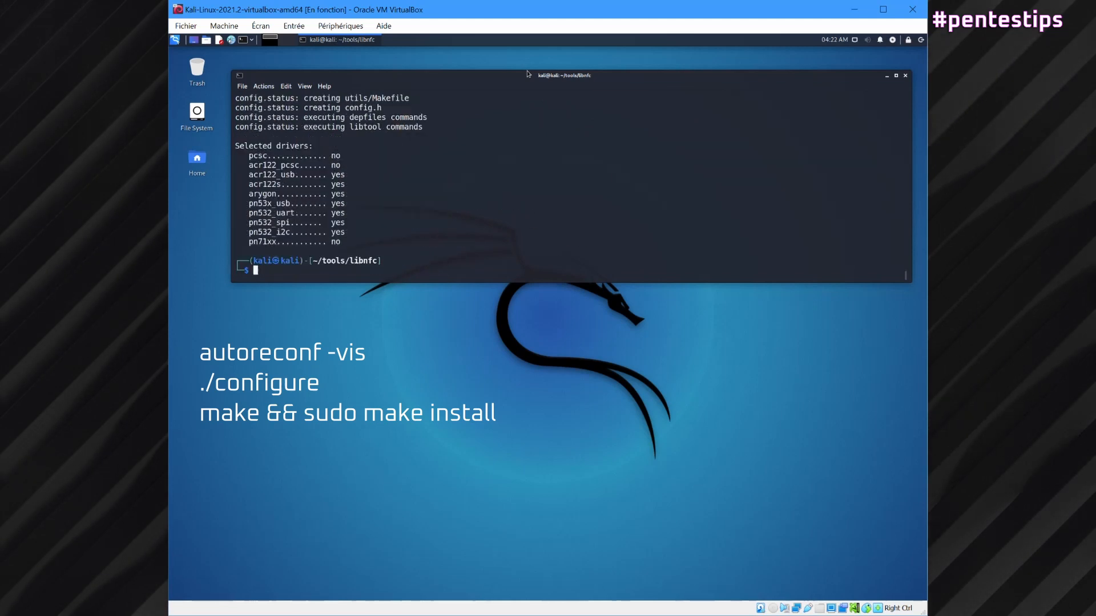
# Step: Compile libnfc and install it system-wide with make && sudo make install
pyautogui.write('make && sudo make install')
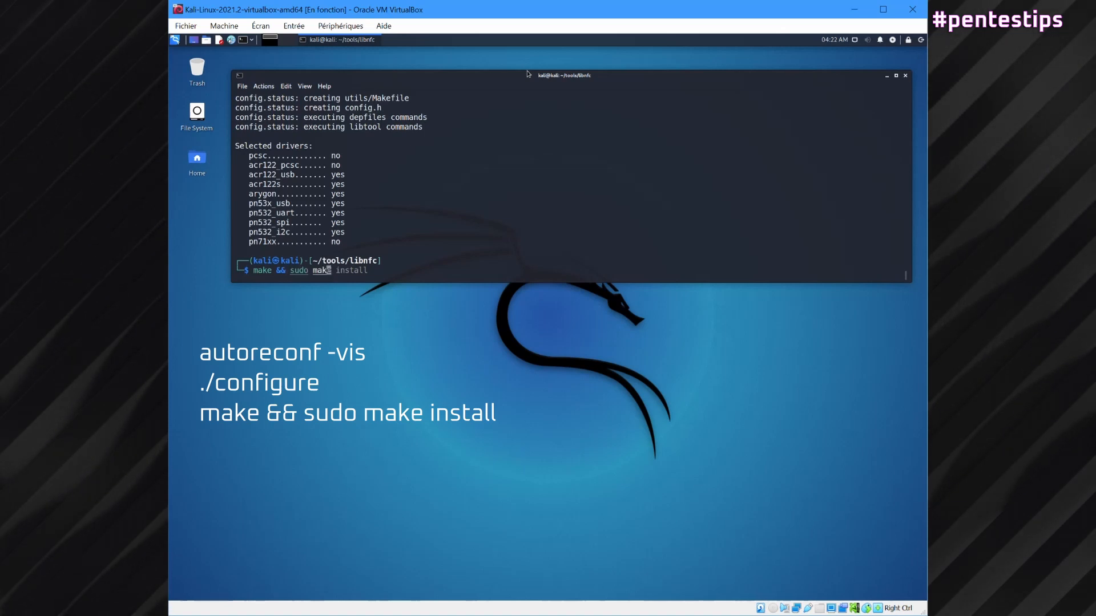
pyautogui.press('Return')
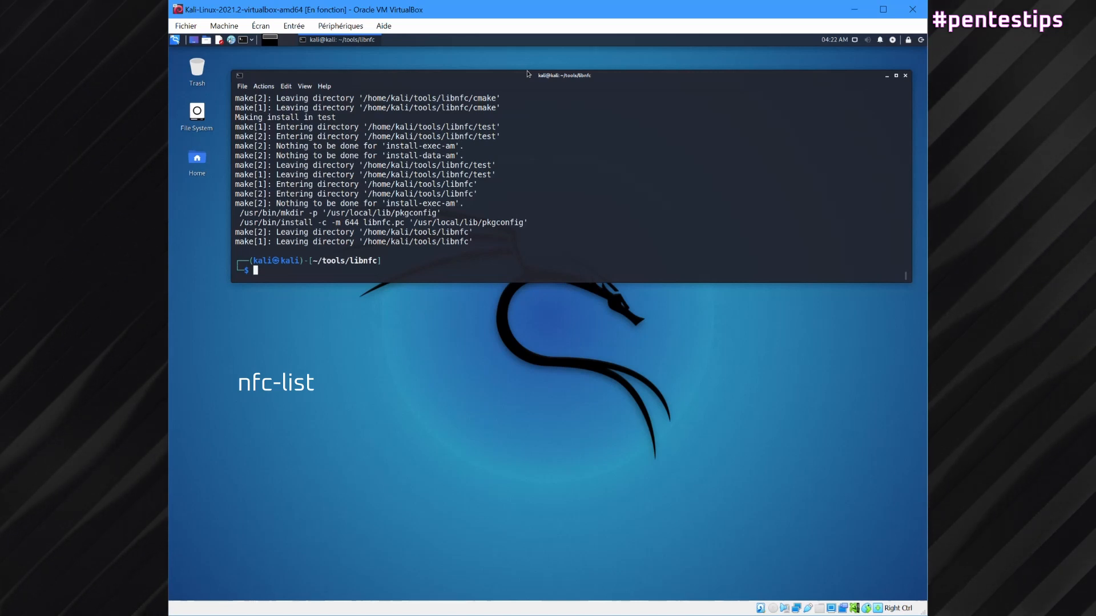
# Step: Run nfc-list, which reports no NFC device, and attach the USB reader to the VM
pyautogui.write('nfc-list')
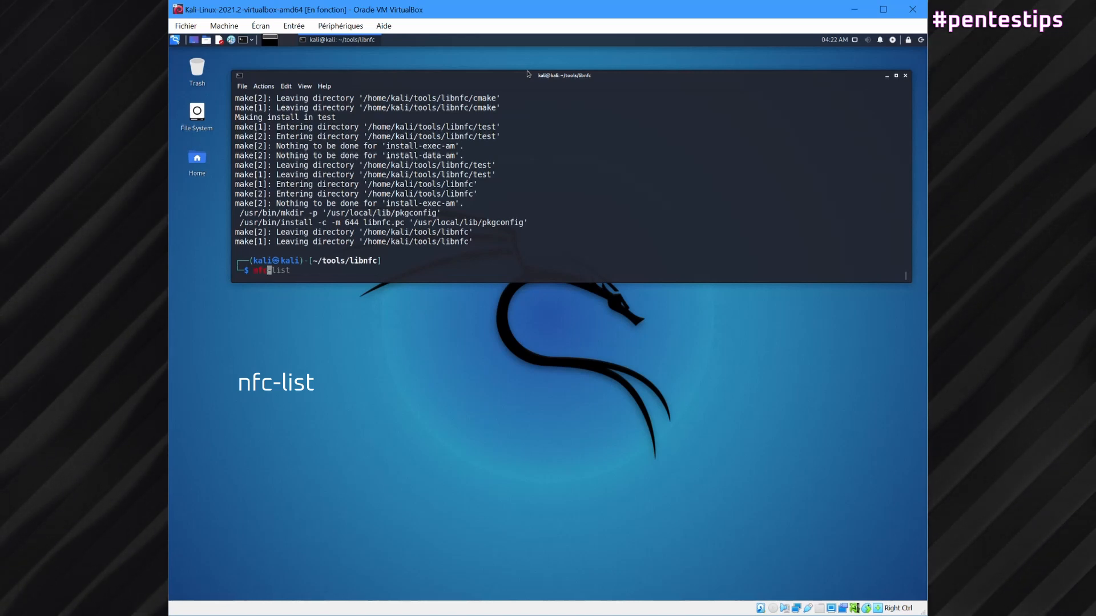
pyautogui.write('nfc-list')
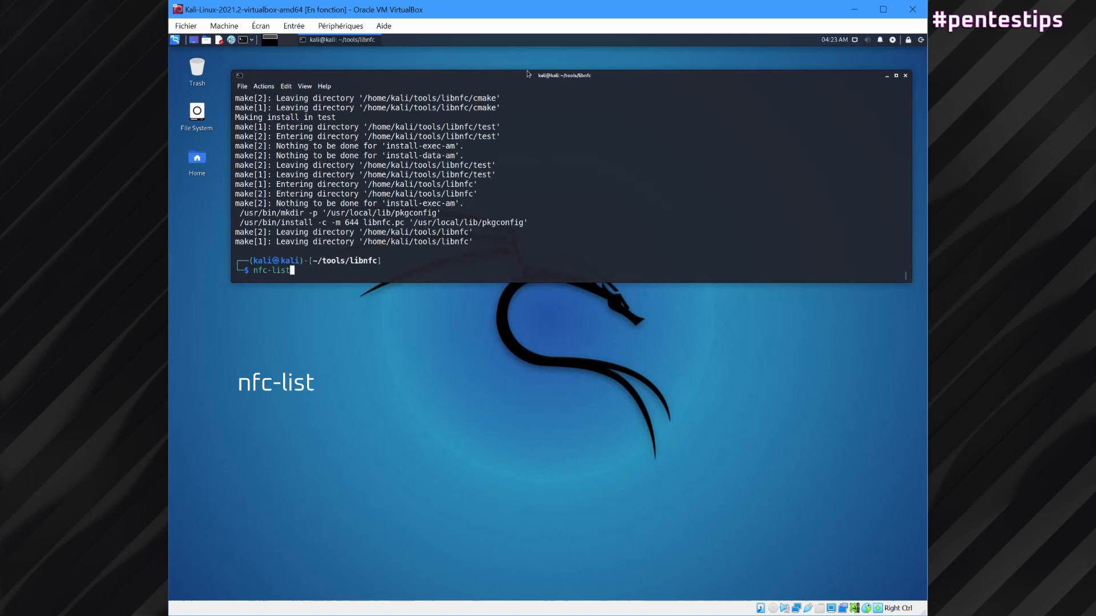
pyautogui.press('Return')
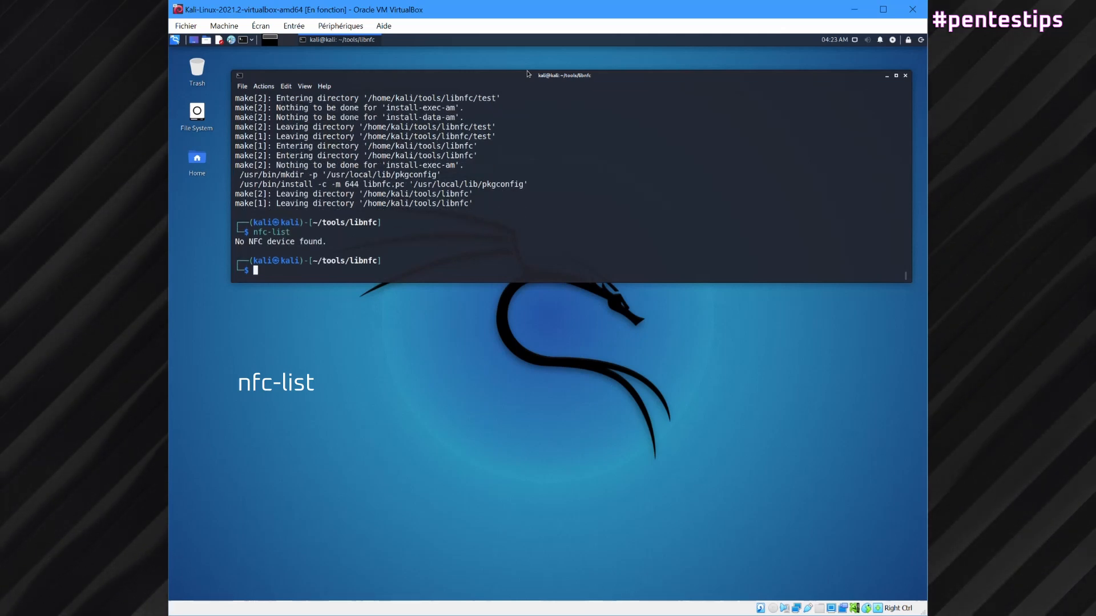
pyautogui.moveTo(727, 476)
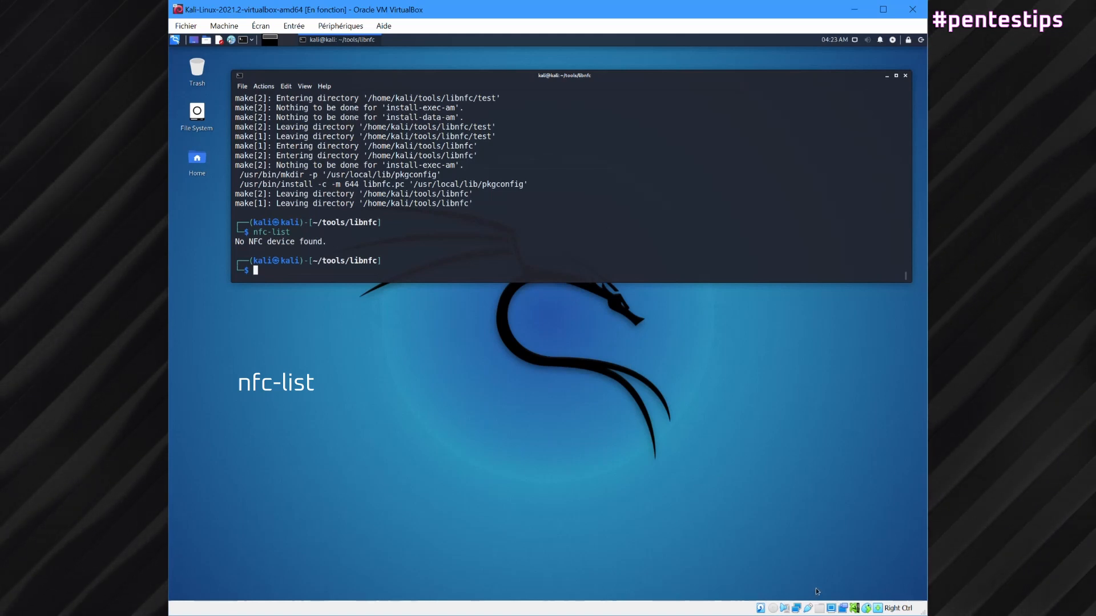
pyautogui.click(832, 607)
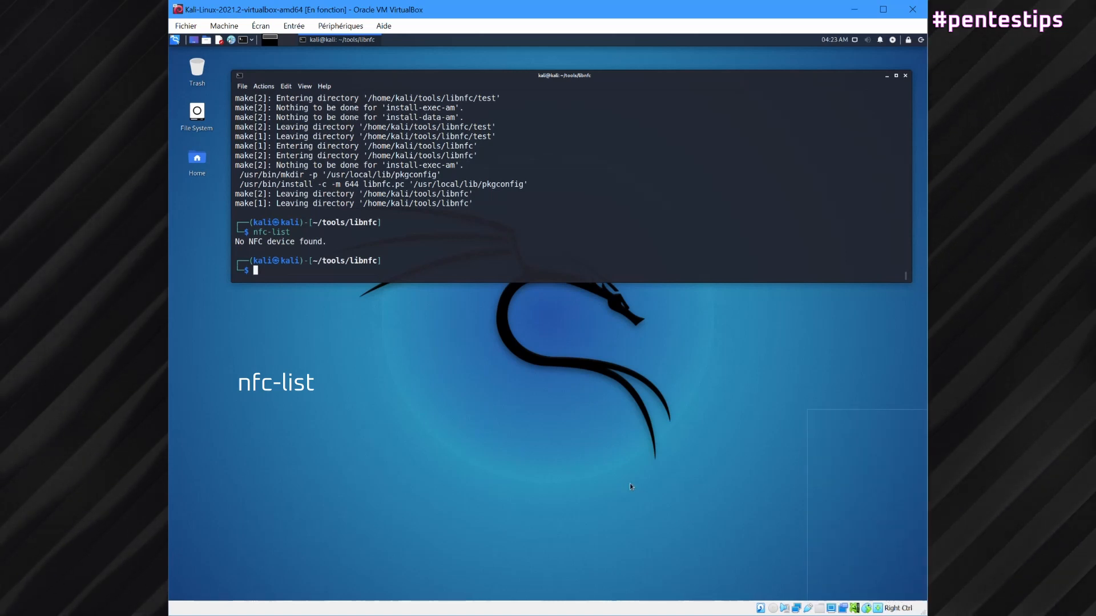
# Step: Rerun nfc-list until it reports the NXP / PN533 device opened
pyautogui.press('Return')
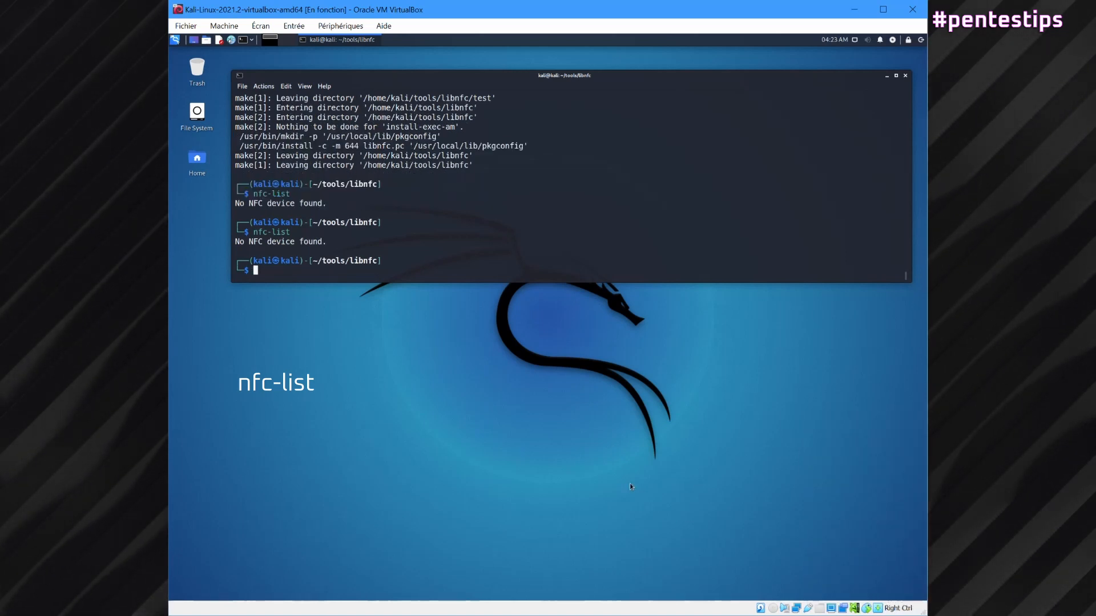
pyautogui.write('nfc-list')
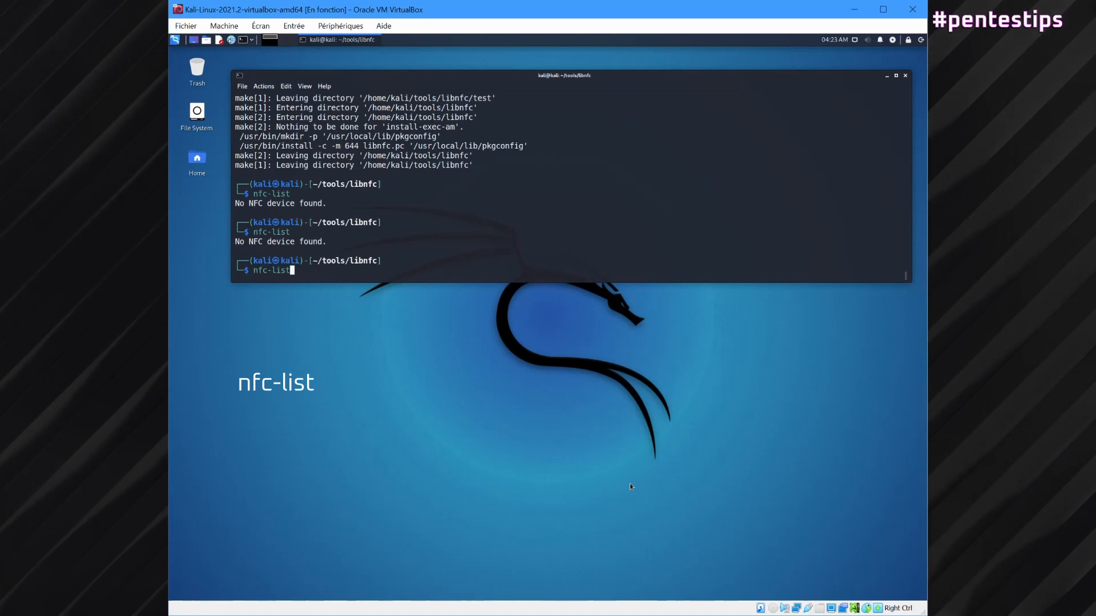
pyautogui.press('Return')
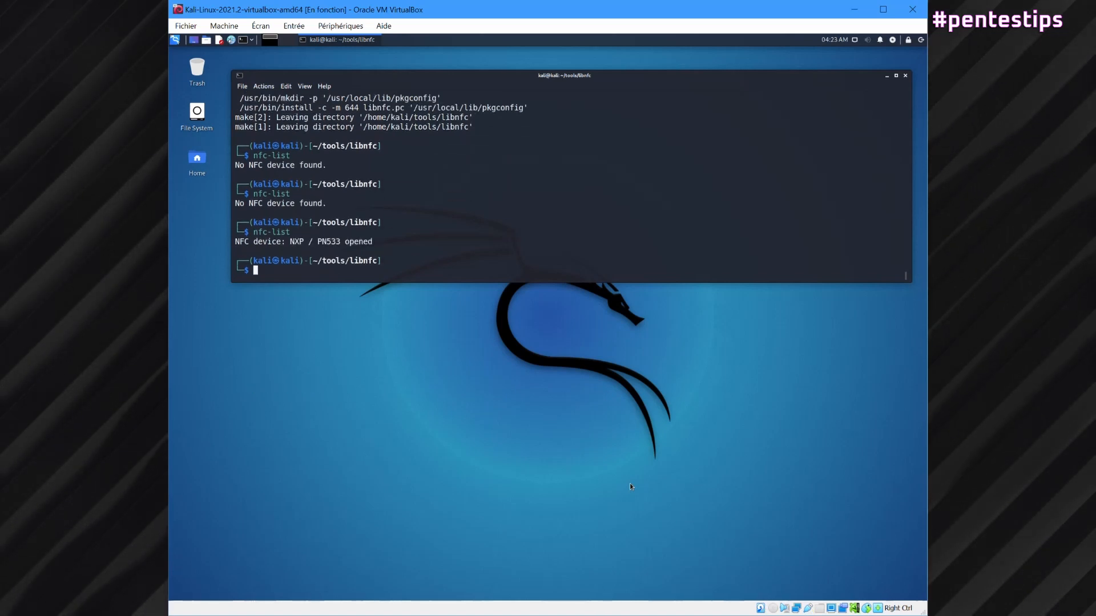